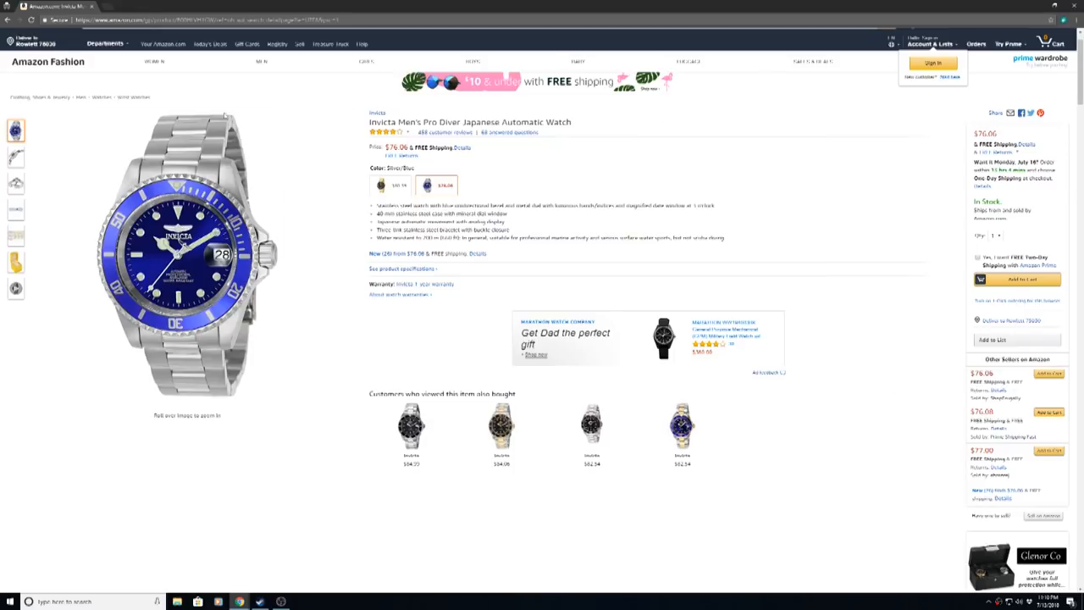
- Load CamelCamelCamel's price history for the Invicta 9094OB Pro Diver watch
{"action": "left_click", "coordinate": [15, 184]}
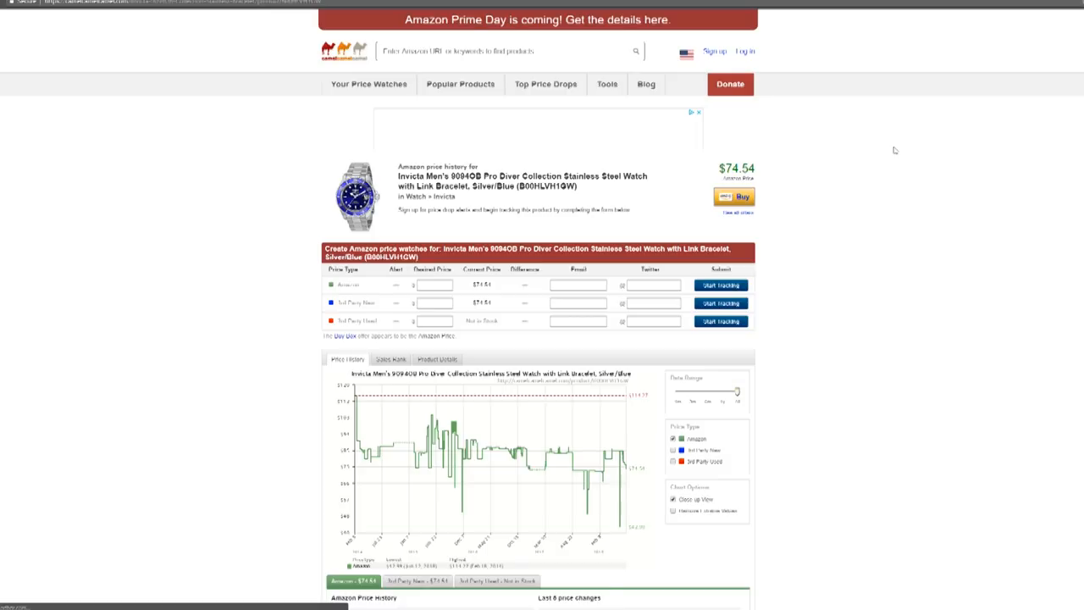
- Enter 40.14 as the desired Amazon price for the watch's alert
{"action": "scroll", "scroll_direction": "down", "scroll_amount": 3}
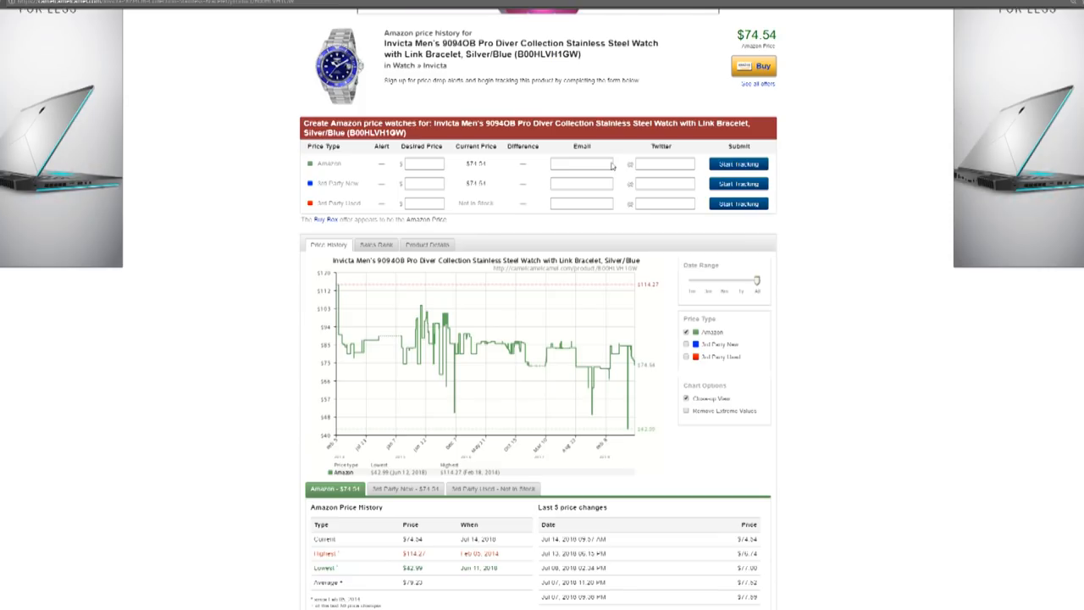
{"action": "left_click", "coordinate": [421, 164]}
{"action": "type", "text": "45.14"}
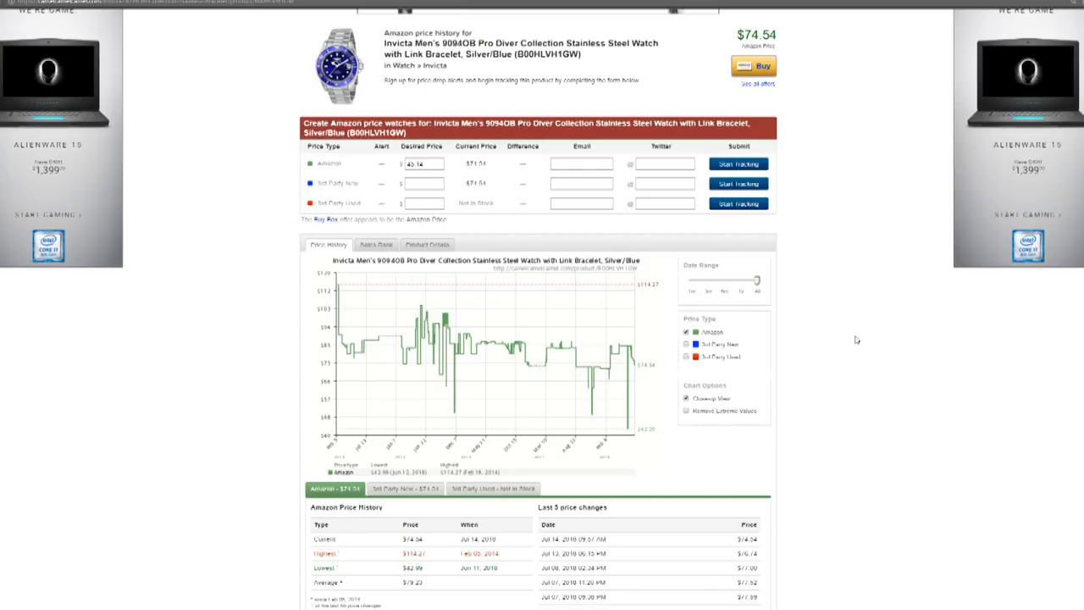
{"action": "mouse_move", "coordinate": [916, 387]}
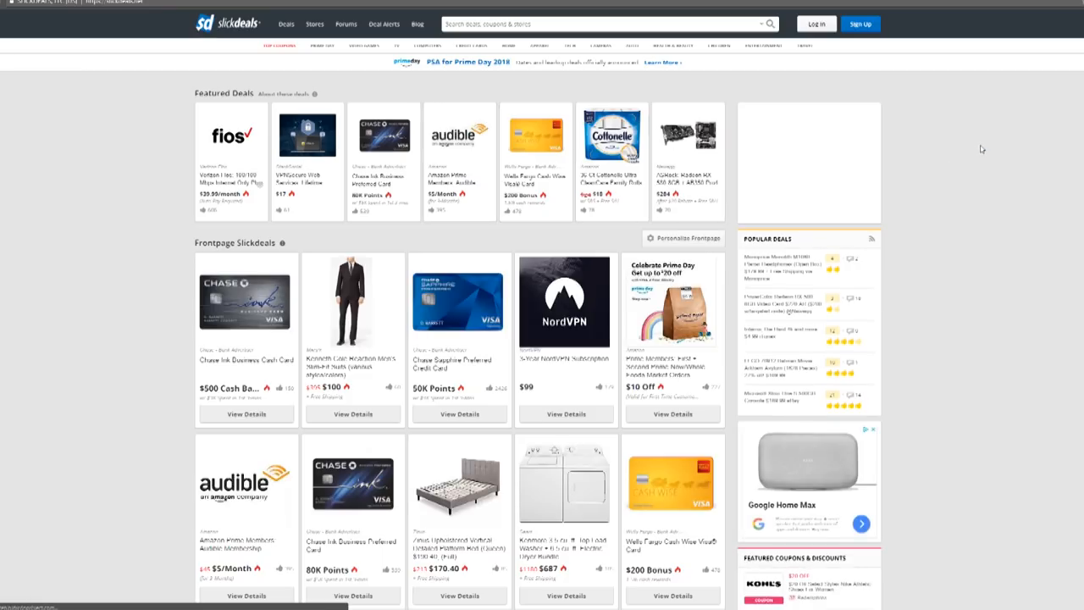
- Browse the Slickdeals front-page deals, then open the Hot Deals forum
{"action": "scroll", "scroll_direction": "down", "scroll_amount": 3}
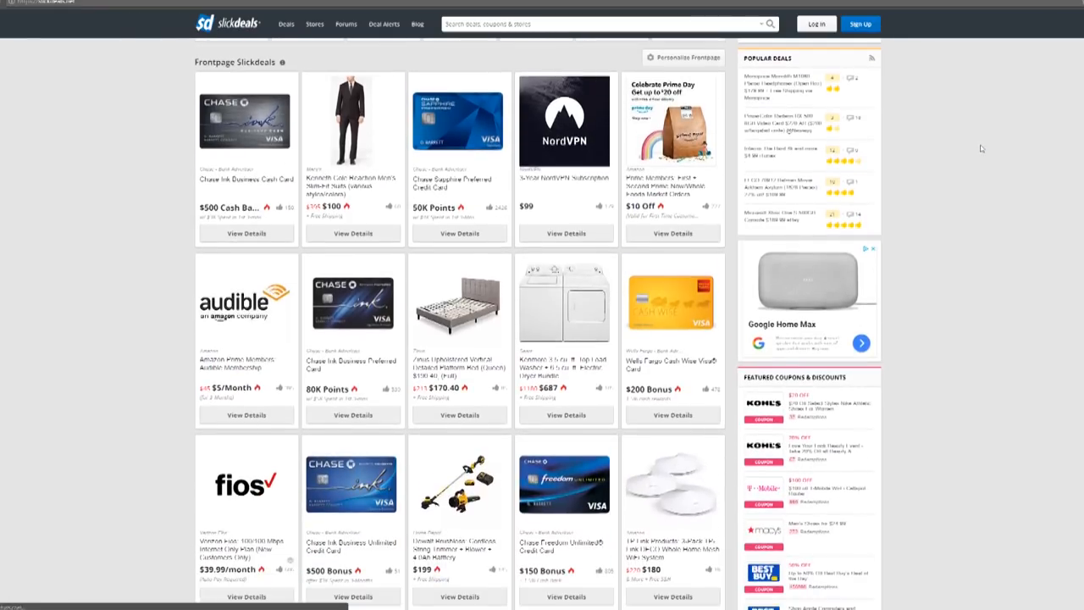
{"action": "scroll", "scroll_direction": "down", "scroll_amount": 3}
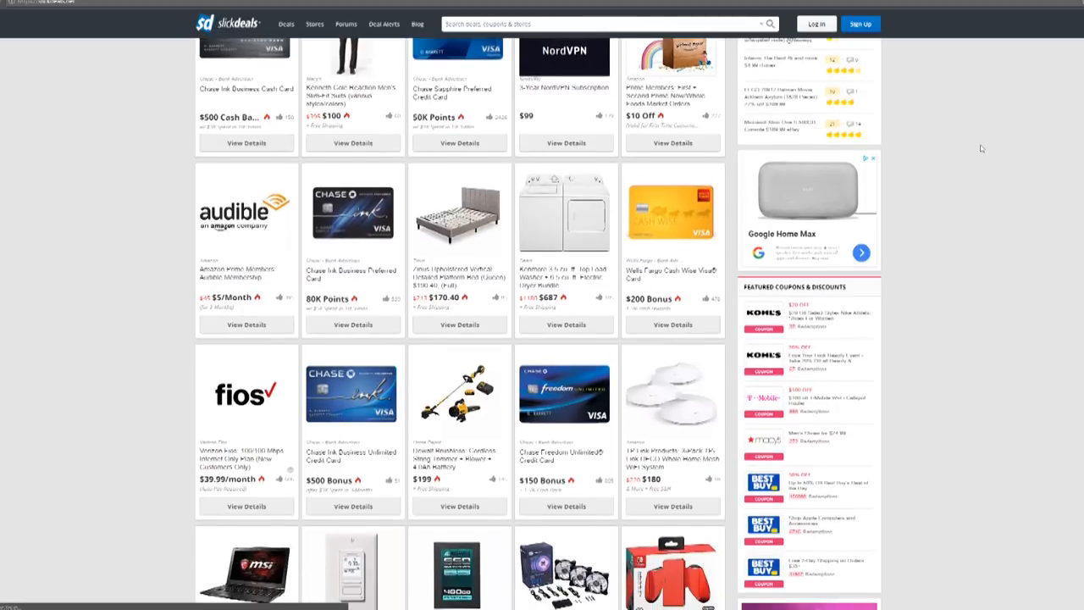
{"action": "scroll", "scroll_direction": "down", "scroll_amount": 3}
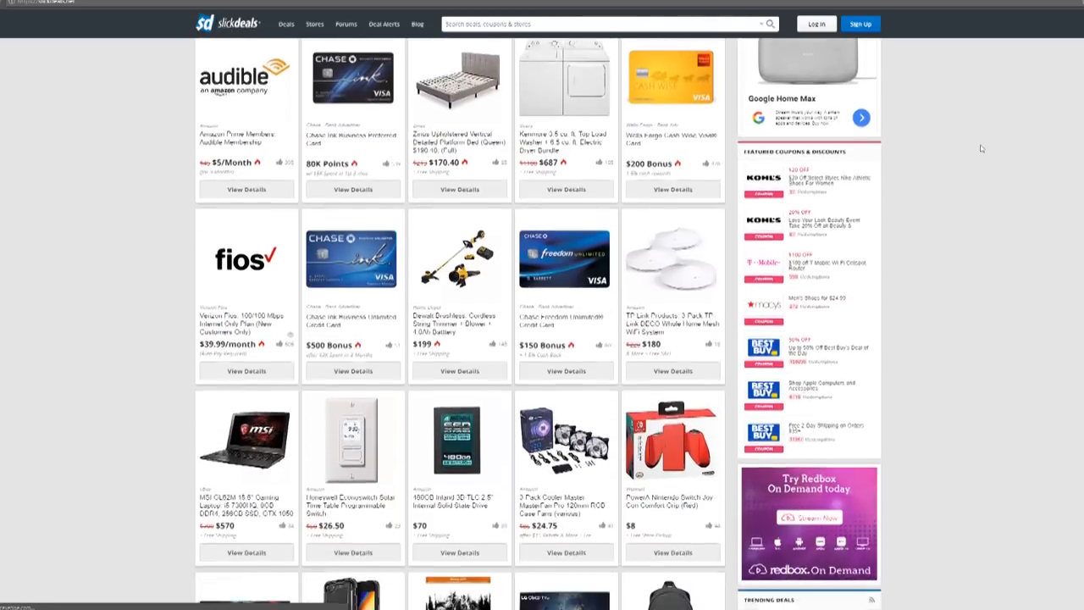
{"action": "scroll", "scroll_direction": "down", "scroll_amount": 3}
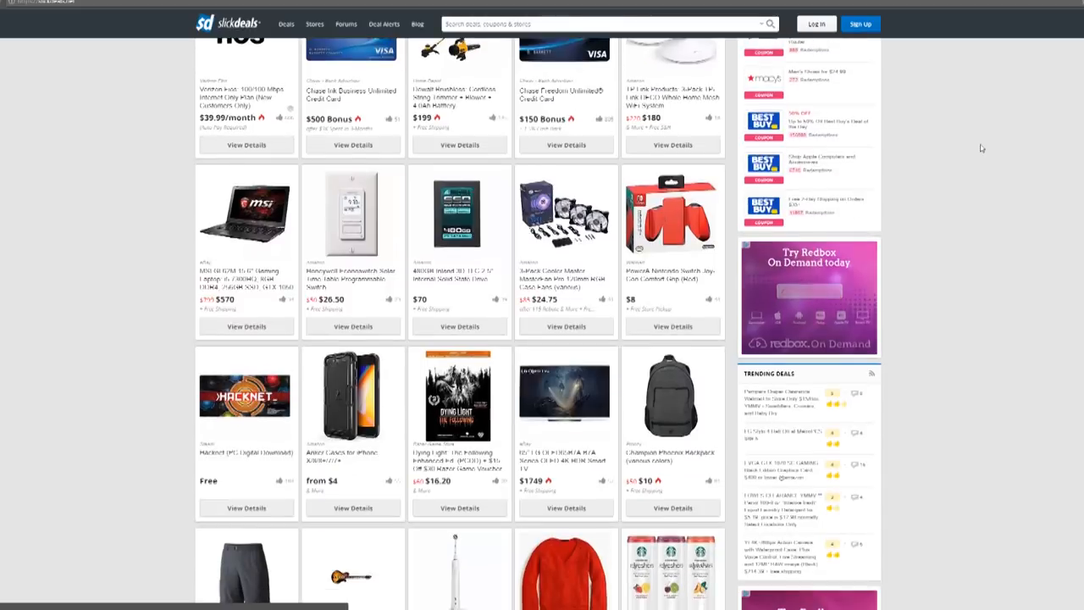
{"action": "scroll", "scroll_direction": "down", "scroll_amount": 3}
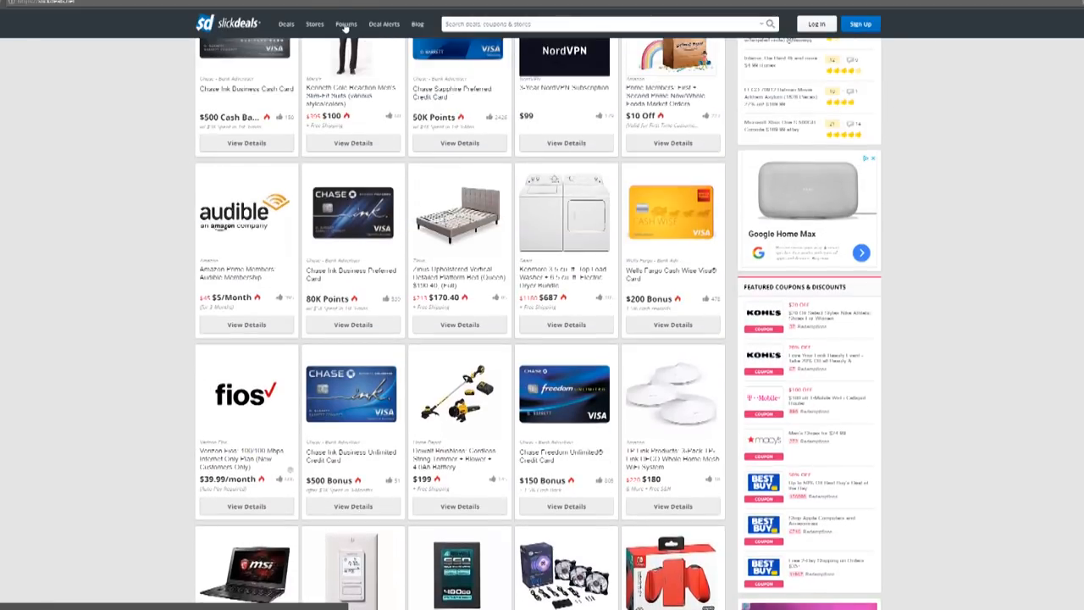
{"action": "left_click", "coordinate": [345, 24]}
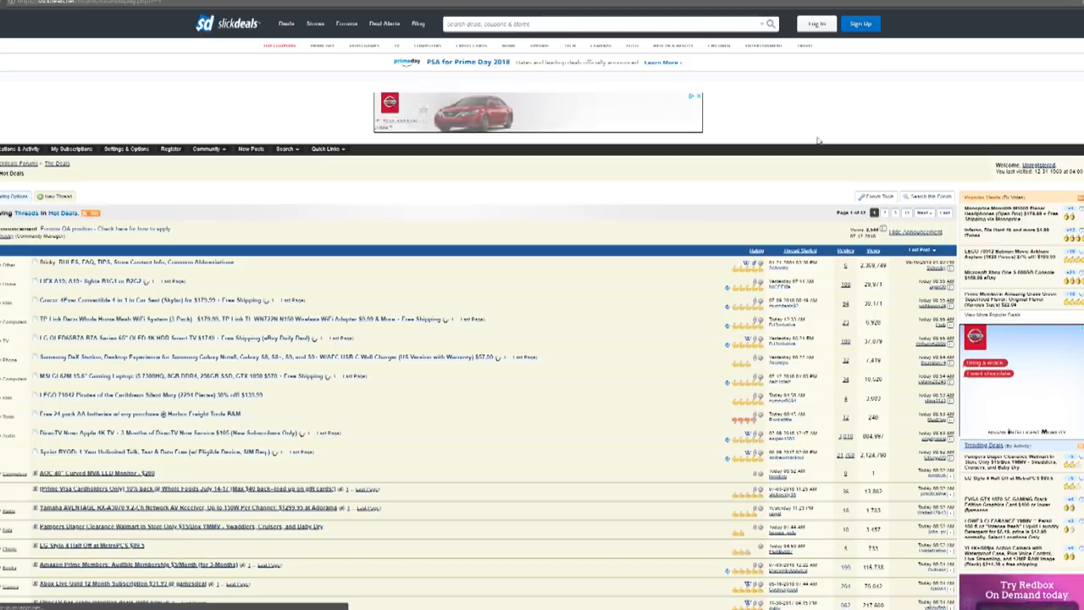
- Scroll the Hot Deals threads and return to the Slickdeals front page
{"action": "scroll", "scroll_direction": "down", "scroll_amount": 3}
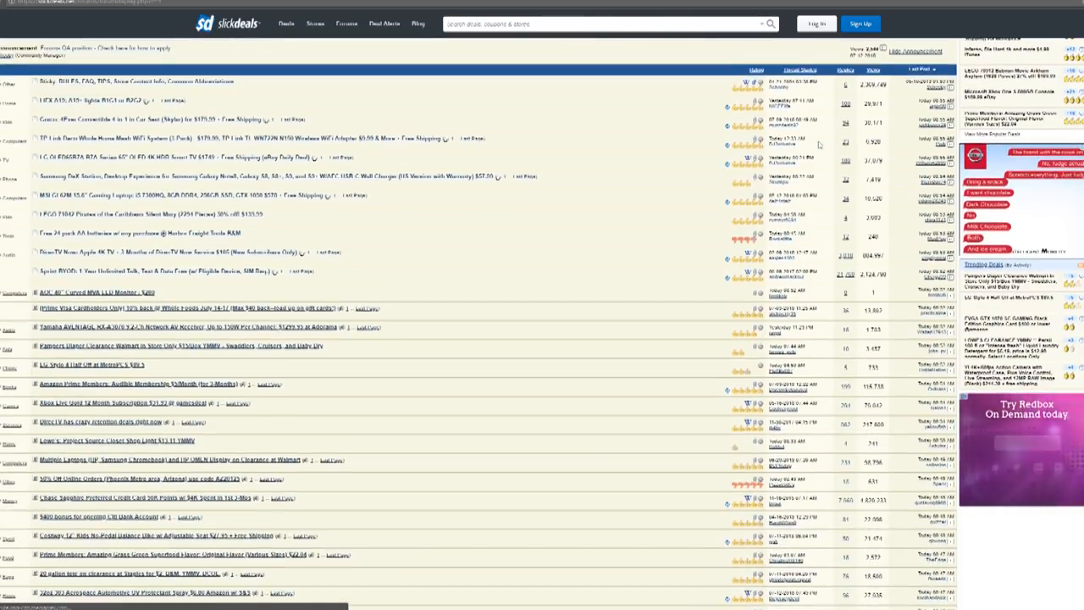
{"action": "scroll", "scroll_direction": "down", "scroll_amount": 3}
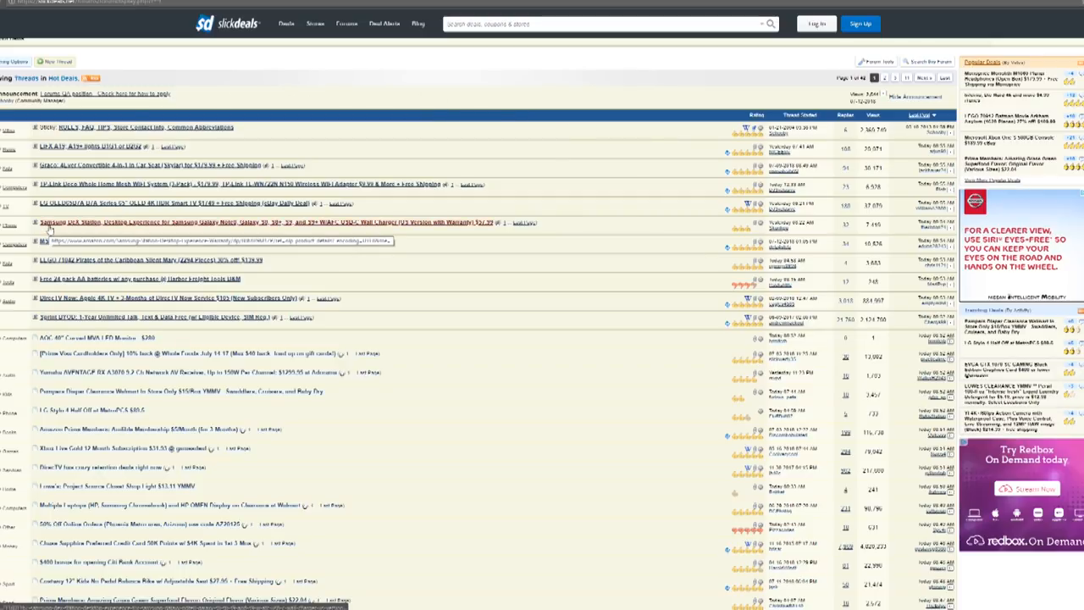
{"action": "left_click", "coordinate": [345, 24]}
{"action": "type", "text": "insta pro"}
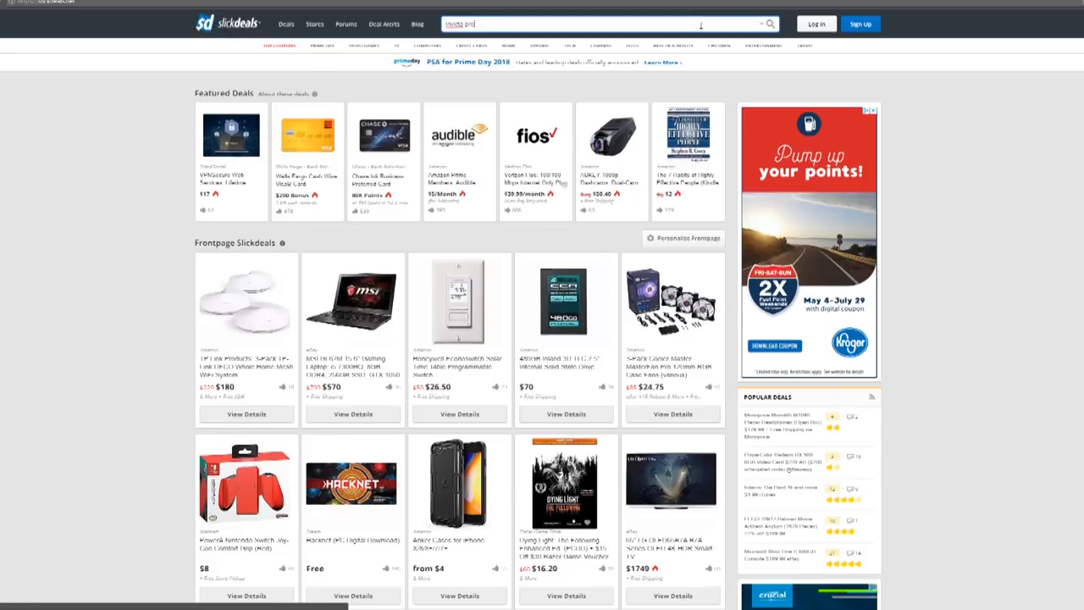
- Run the 'invicta pro diver' search and scroll through the 18 results
{"action": "type", "text": " diver"}
{"action": "key", "text": "Enter"}
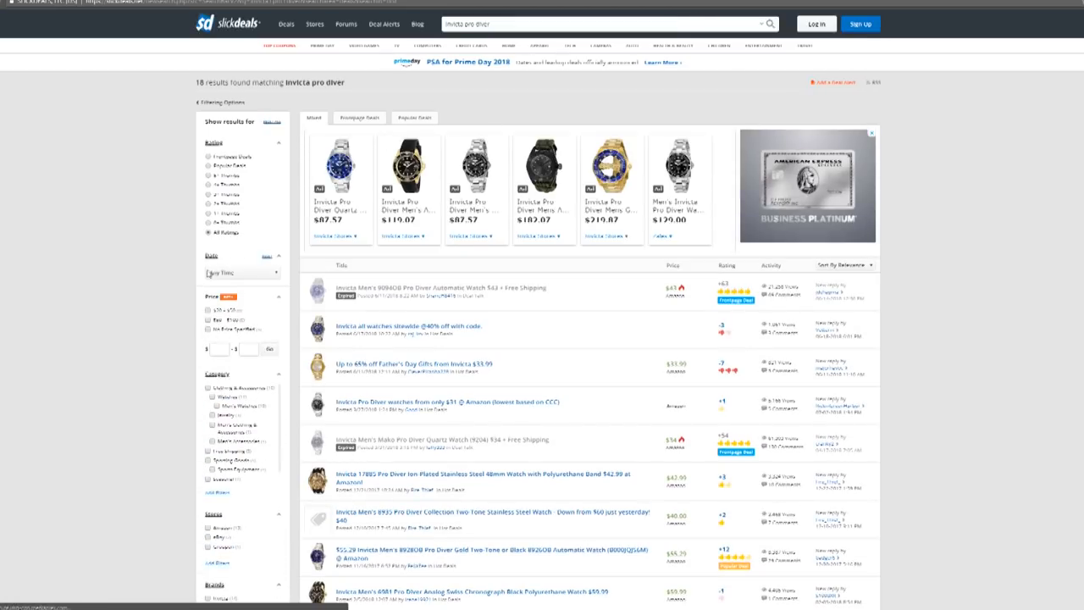
{"action": "scroll", "scroll_direction": "down", "scroll_amount": 3}
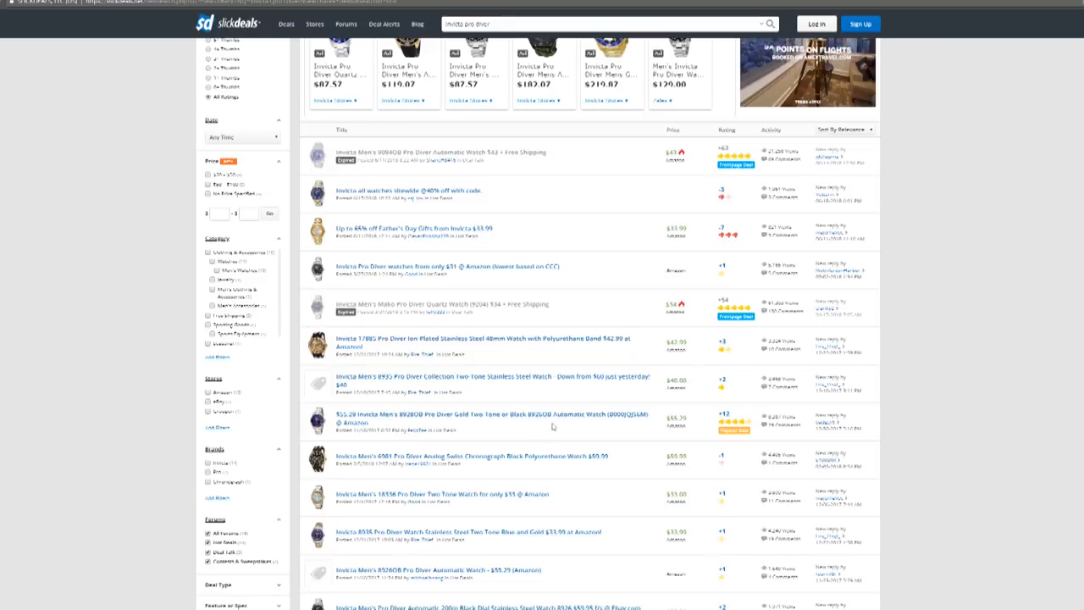
{"action": "left_click", "coordinate": [490, 417]}
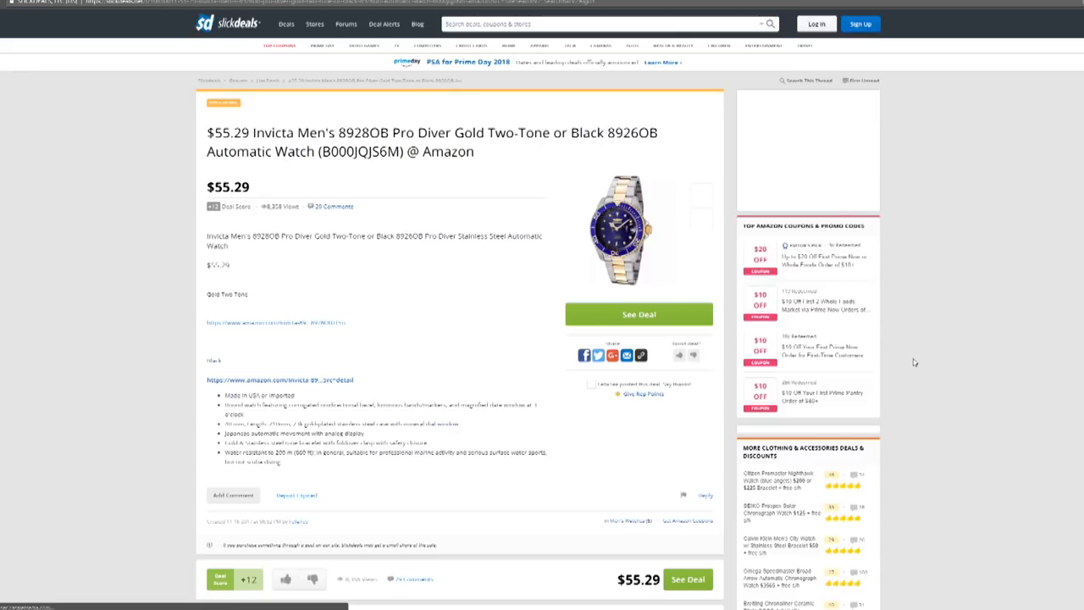
{"action": "scroll", "scroll_direction": "down", "scroll_amount": 3}
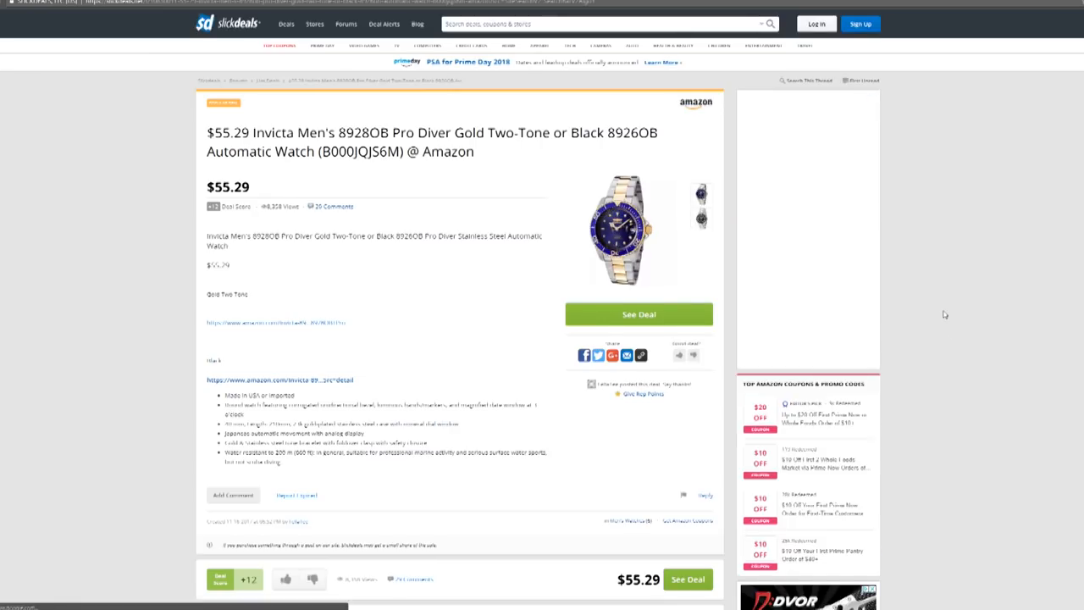
{"action": "scroll", "scroll_direction": "down", "scroll_amount": 3}
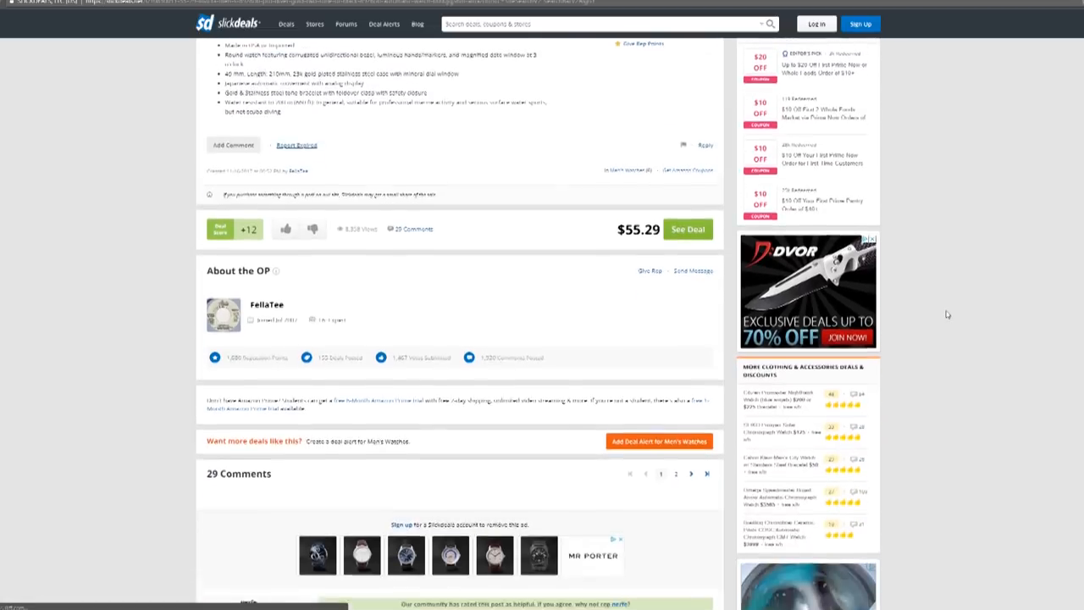
{"action": "scroll", "scroll_direction": "down", "scroll_amount": 3}
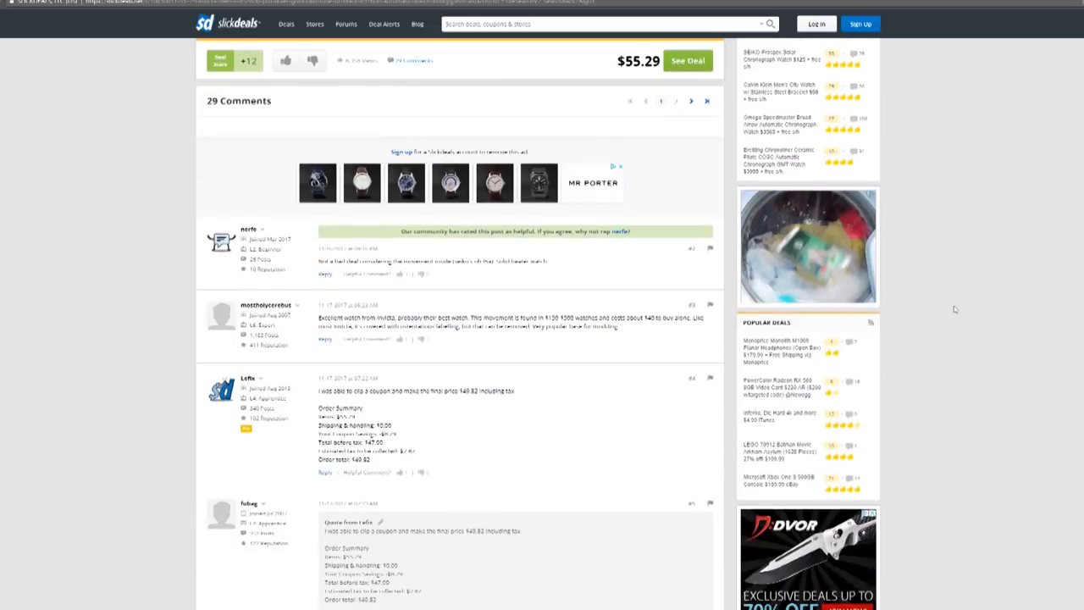
{"action": "scroll", "scroll_direction": "down", "scroll_amount": 3}
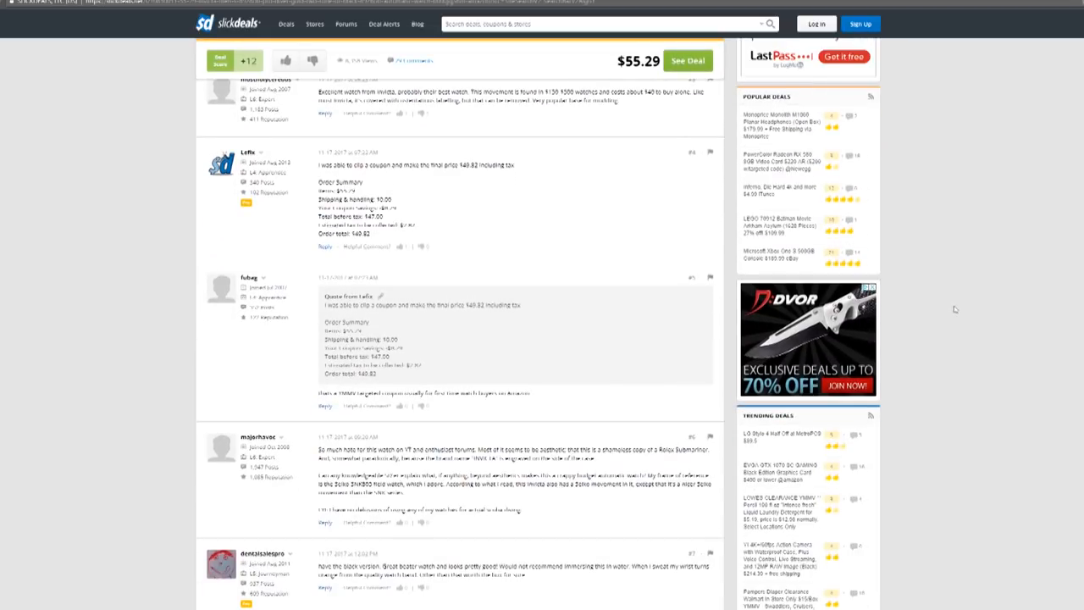
{"action": "scroll", "scroll_direction": "down", "scroll_amount": 3}
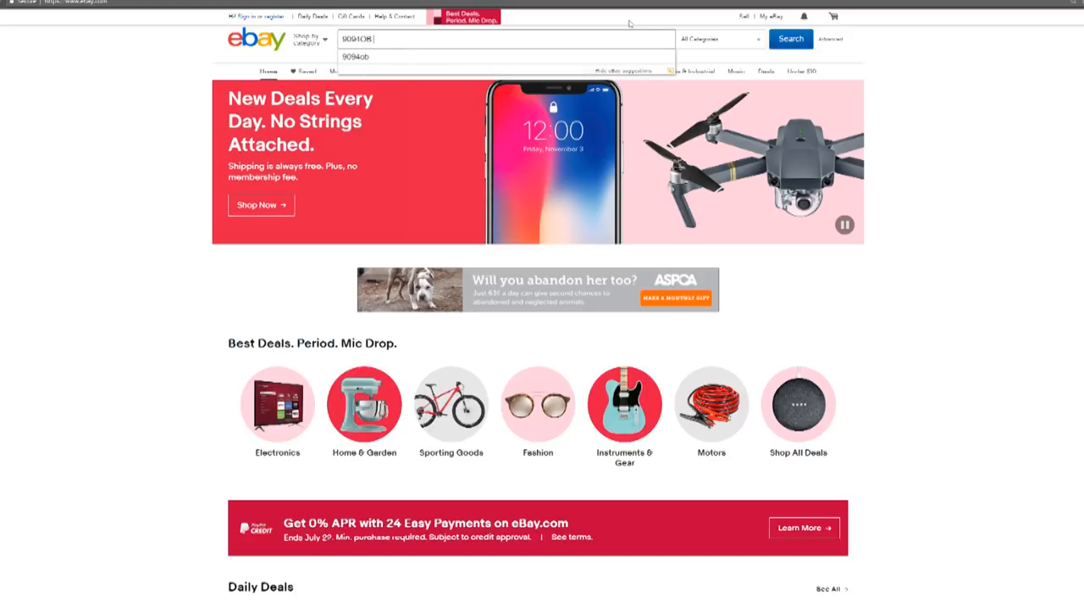
- Search eBay for 9094OB and scroll the listings priced about $50–$125
{"action": "left_click", "coordinate": [789, 39]}
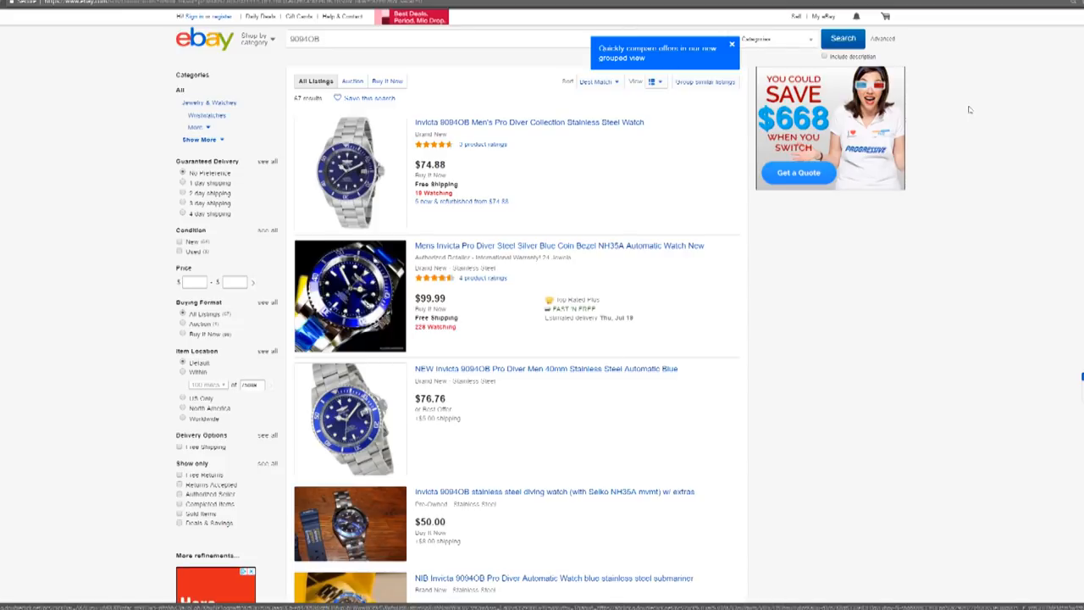
{"action": "scroll", "scroll_direction": "down", "scroll_amount": 3}
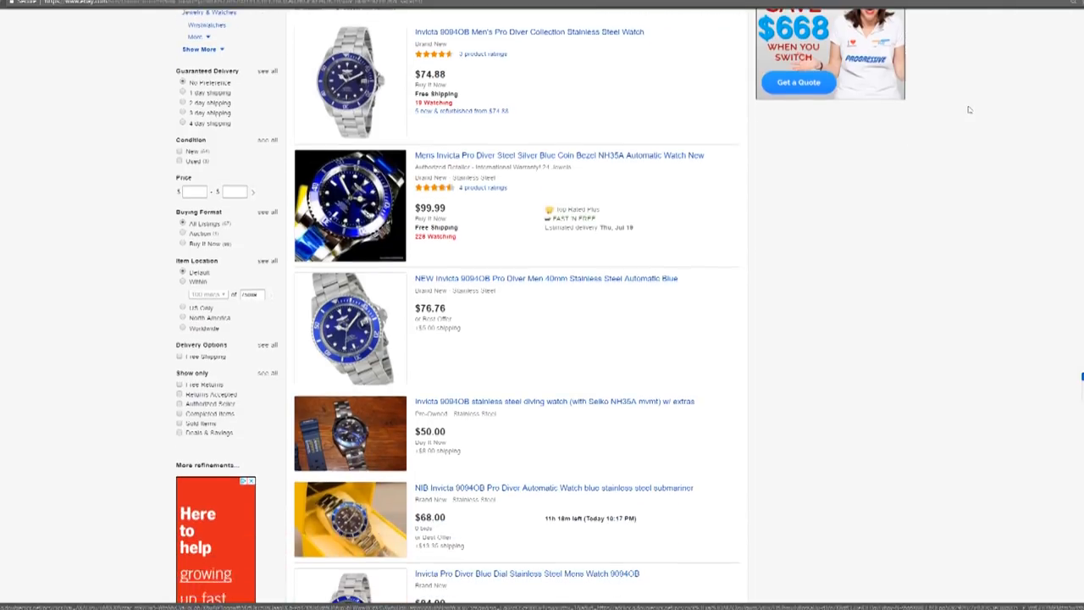
{"action": "scroll", "scroll_direction": "down", "scroll_amount": 3}
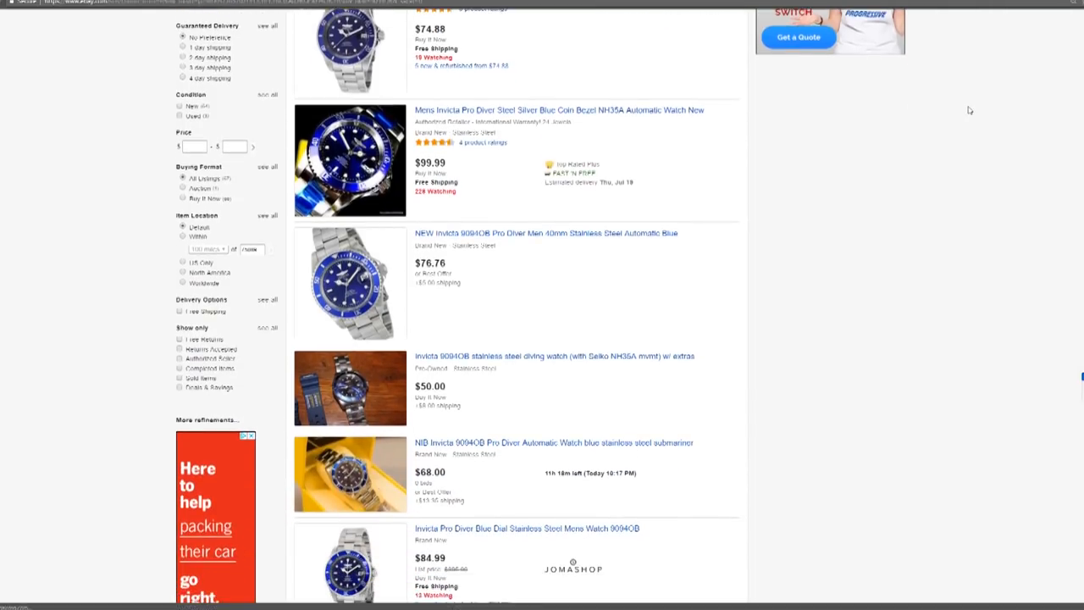
{"action": "scroll", "scroll_direction": "down", "scroll_amount": 3}
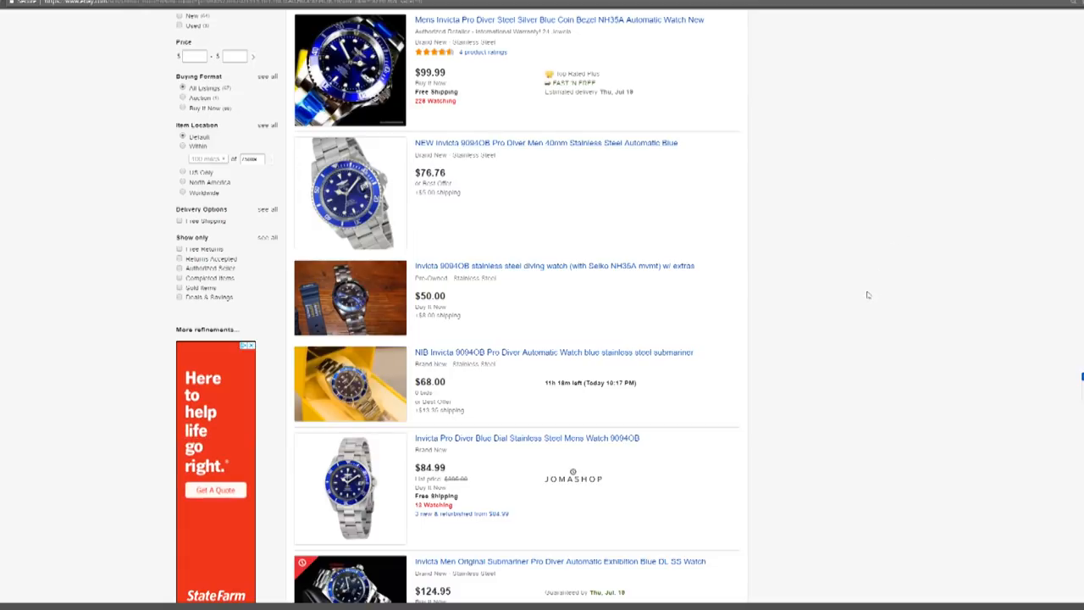
{"action": "mouse_move", "coordinate": [89, 415]}
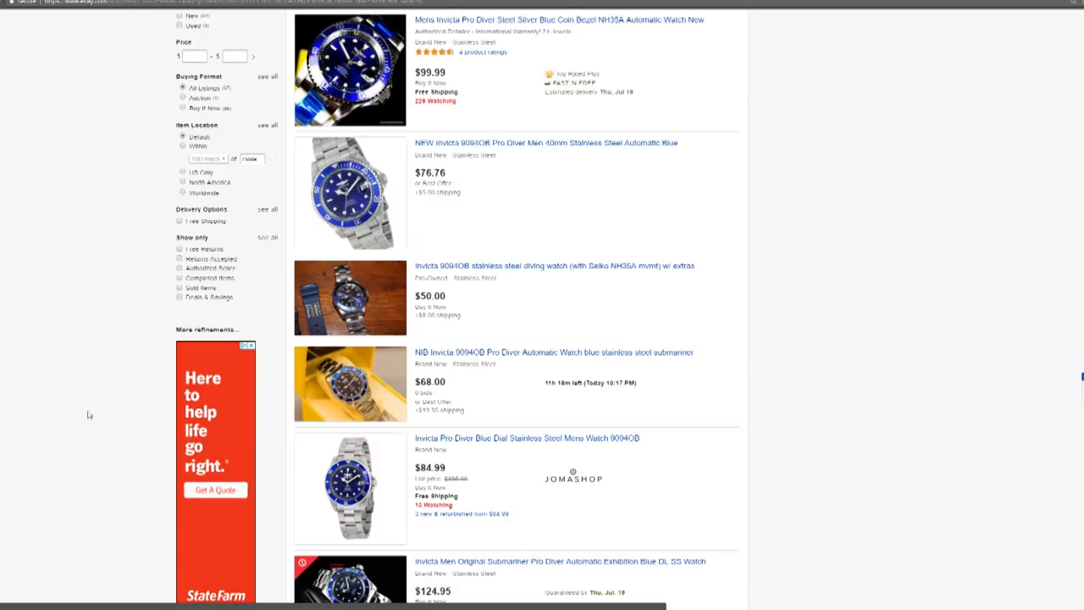
{"action": "mouse_move", "coordinate": [136, 311]}
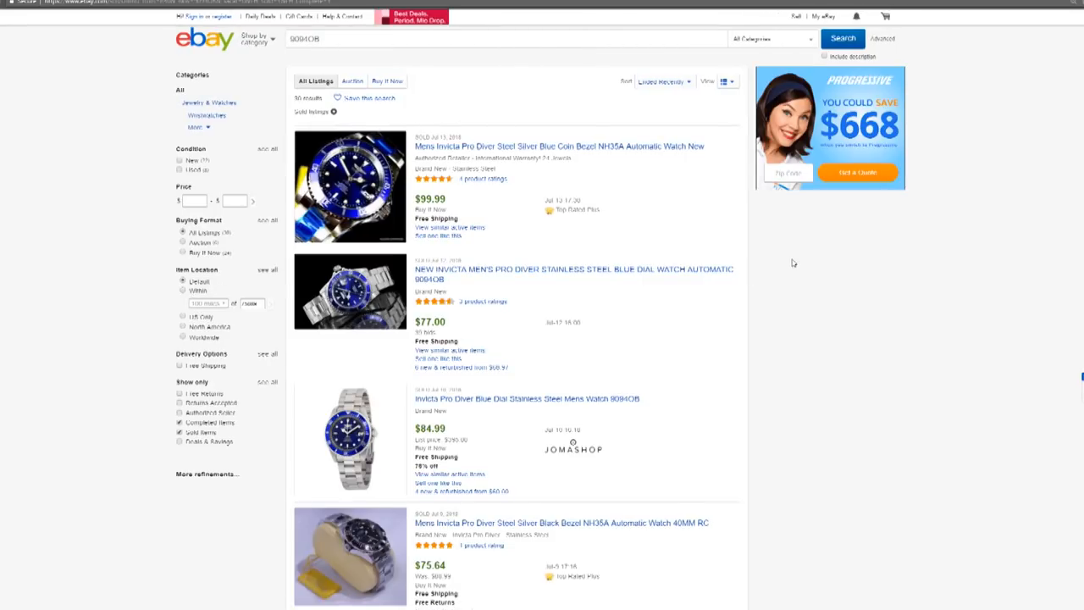
{"action": "scroll", "scroll_direction": "down", "scroll_amount": 3}
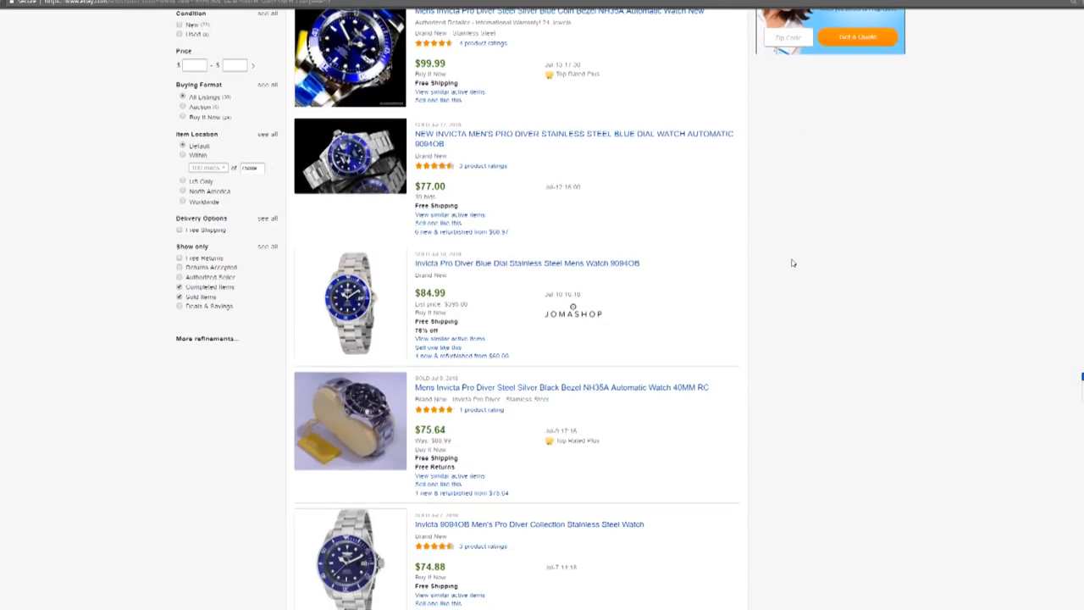
{"action": "scroll", "scroll_direction": "down", "scroll_amount": 3}
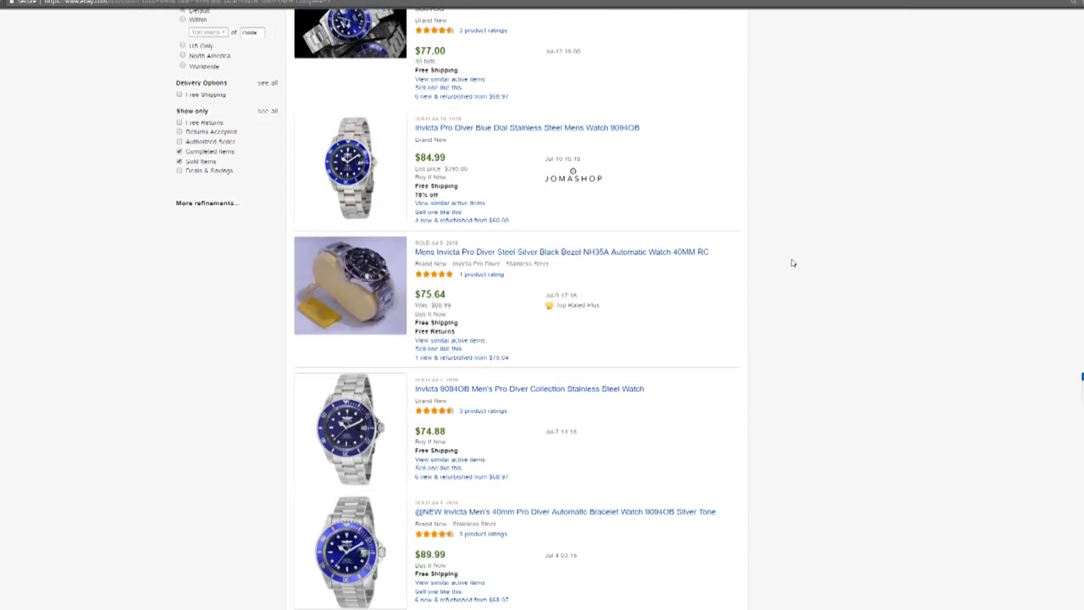
{"action": "scroll", "scroll_direction": "down", "scroll_amount": 3}
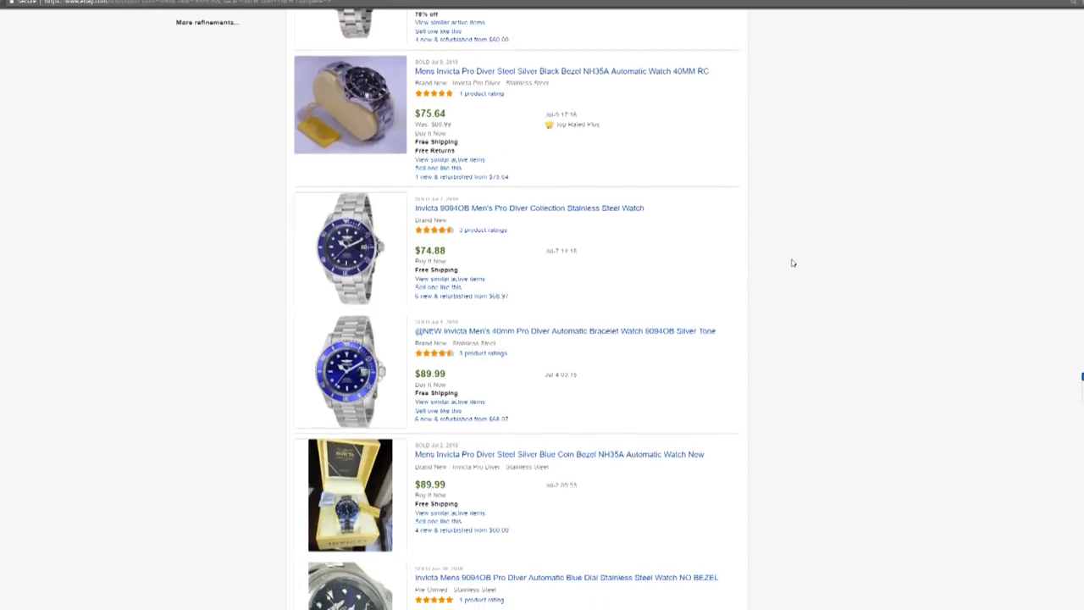
{"action": "scroll", "scroll_direction": "down", "scroll_amount": 3}
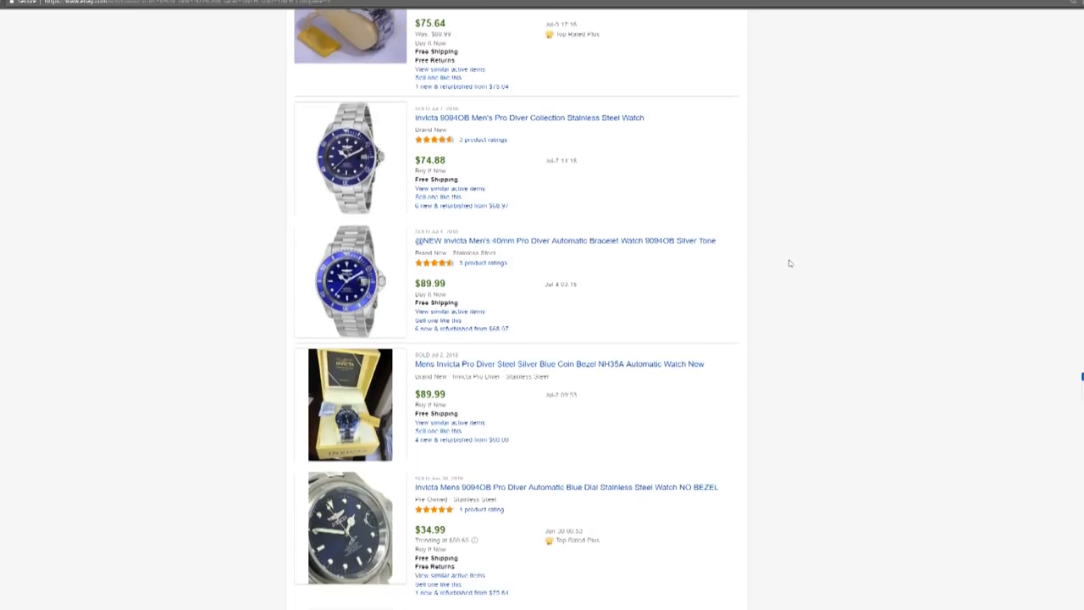
{"action": "scroll", "scroll_direction": "down", "scroll_amount": 3}
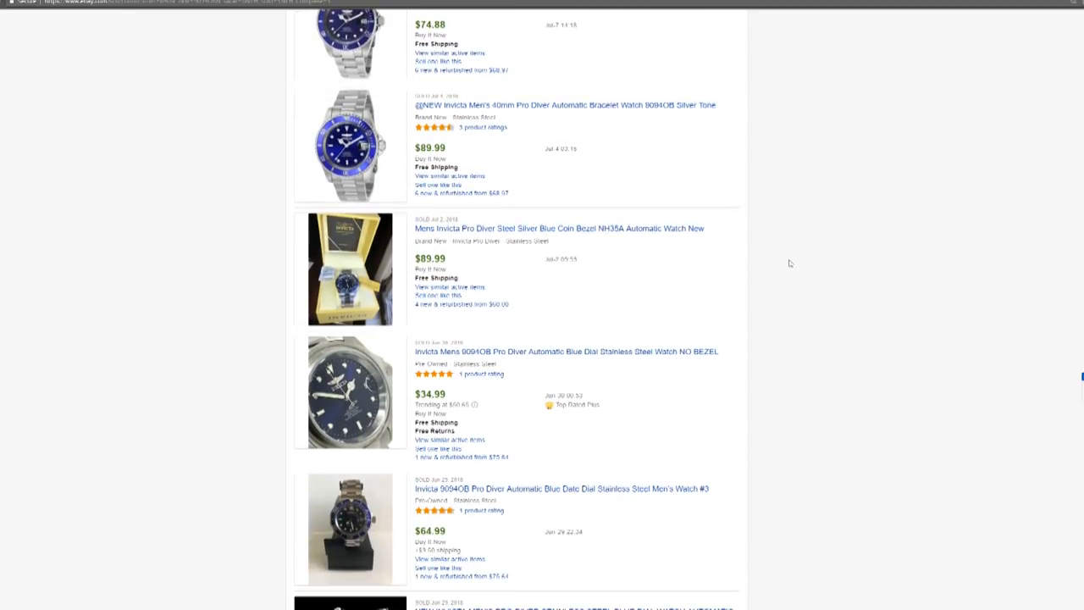
{"action": "scroll", "scroll_direction": "down", "scroll_amount": 3}
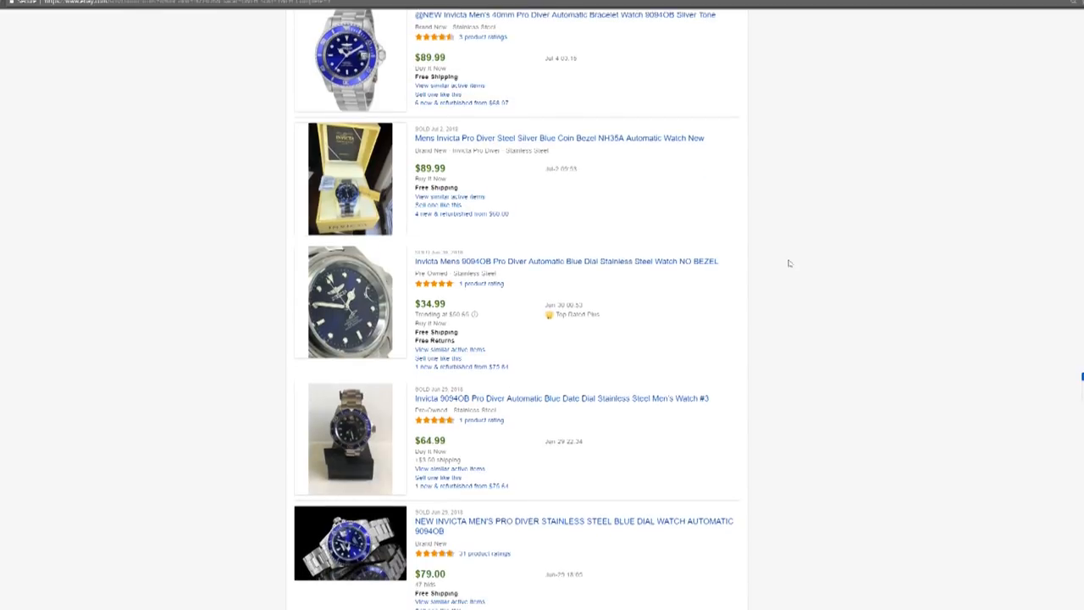
{"action": "scroll", "scroll_direction": "down", "scroll_amount": 3}
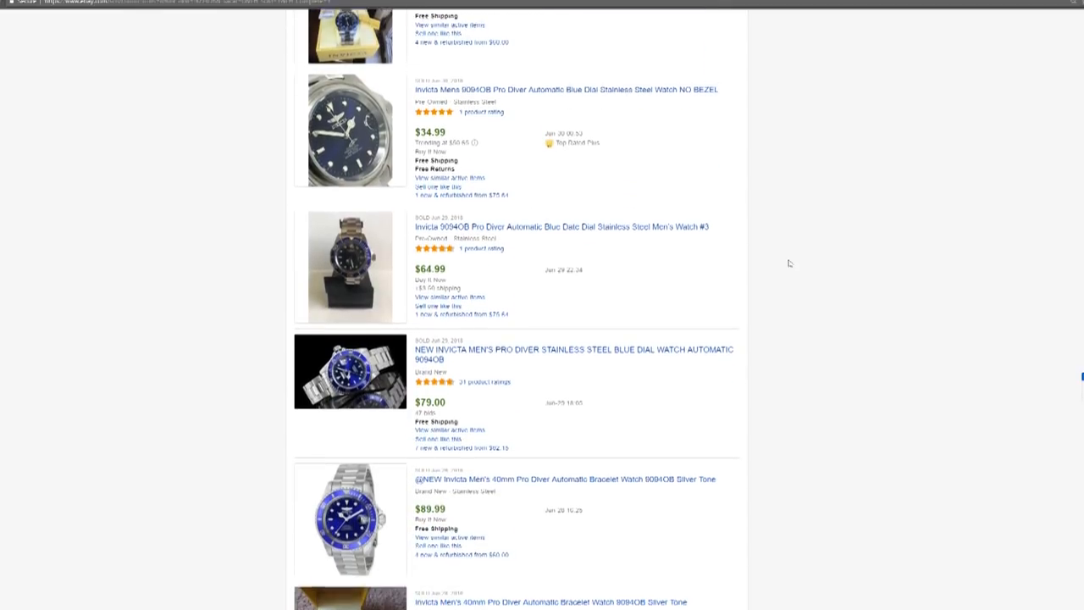